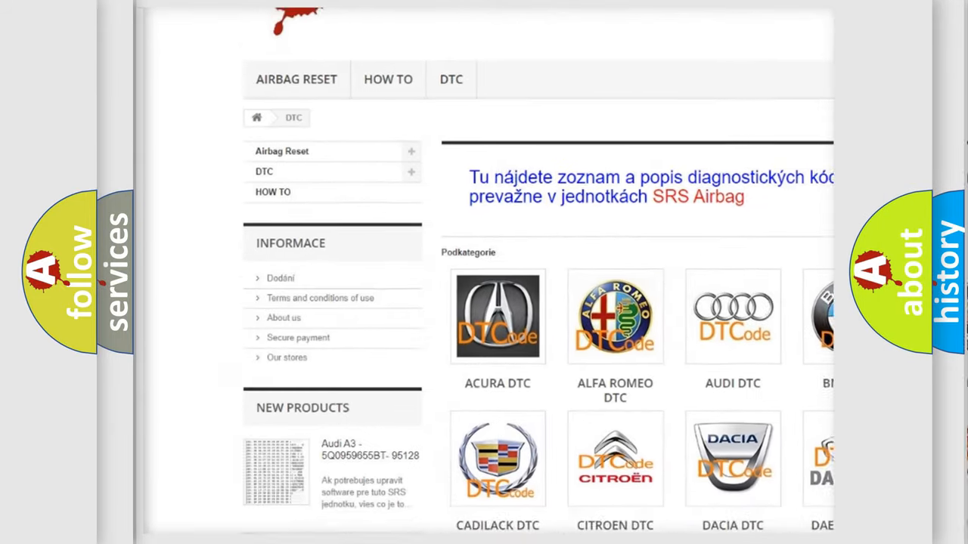
{"action": "scroll", "scroll_direction": "down", "scroll_amount": 3}
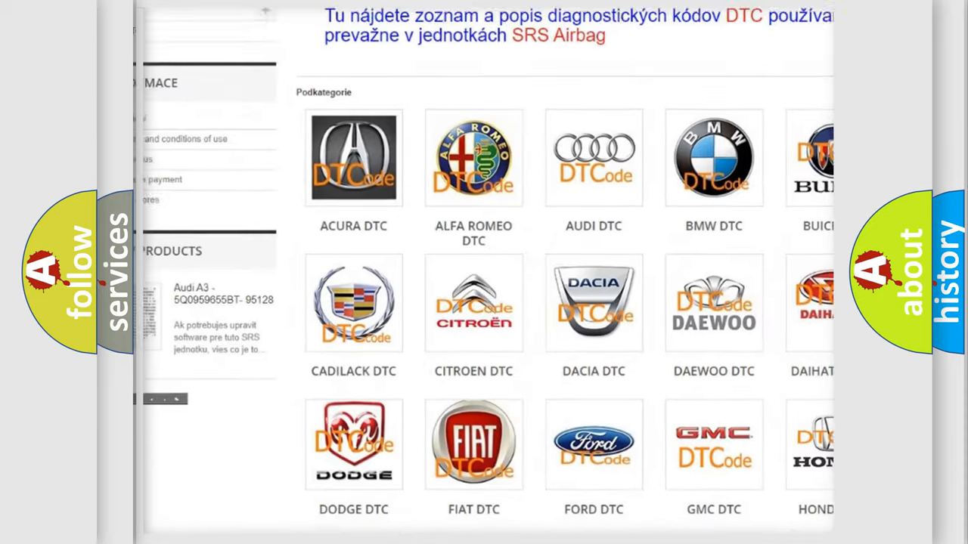
{"action": "scroll", "scroll_direction": "down", "scroll_amount": 3}
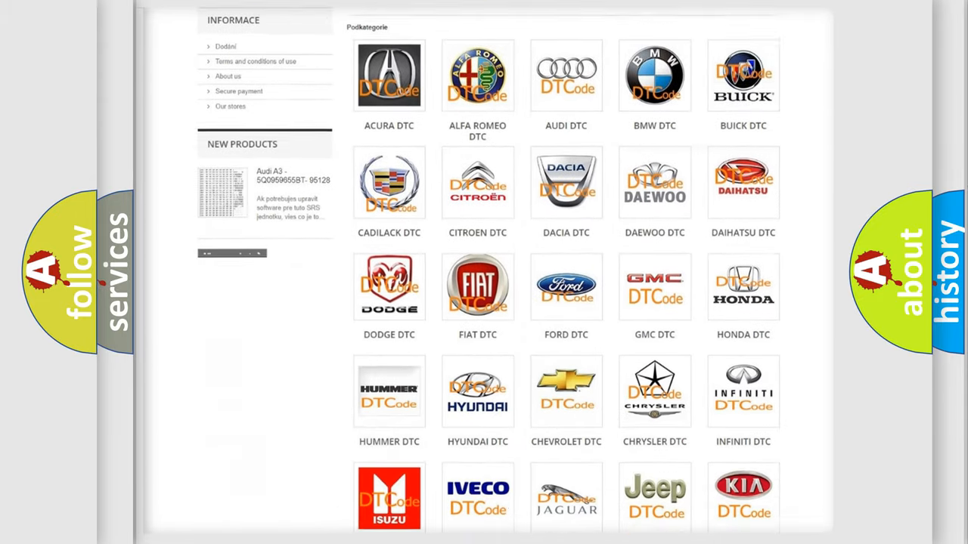
{"action": "scroll", "scroll_direction": "down", "scroll_amount": 3}
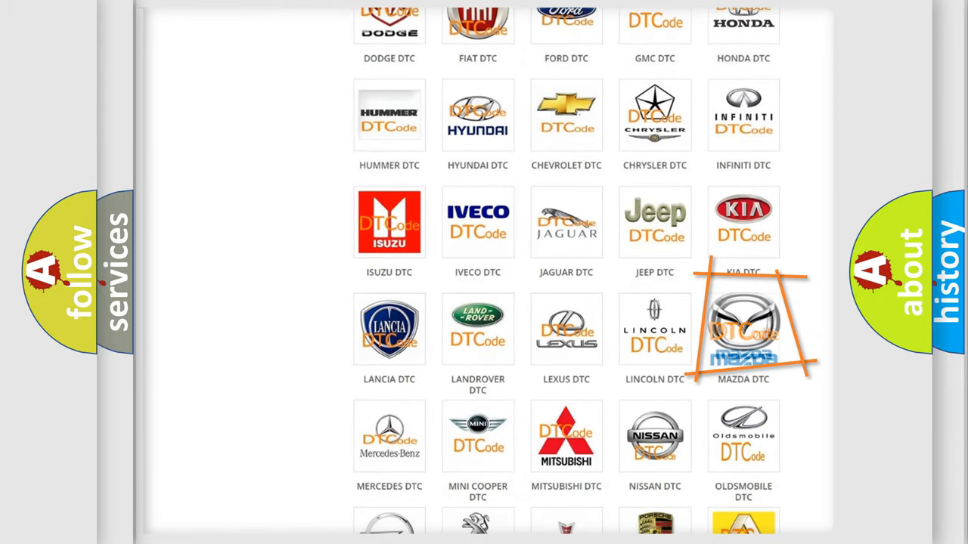